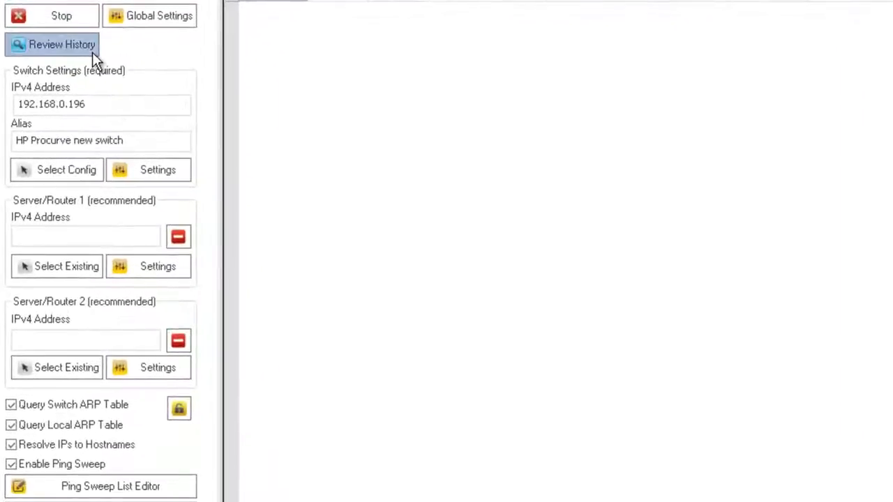
- Load the HP Procurve switch's previous port mapping results from Review History into the grid
{"action": "left_click", "coordinate": [62, 44]}
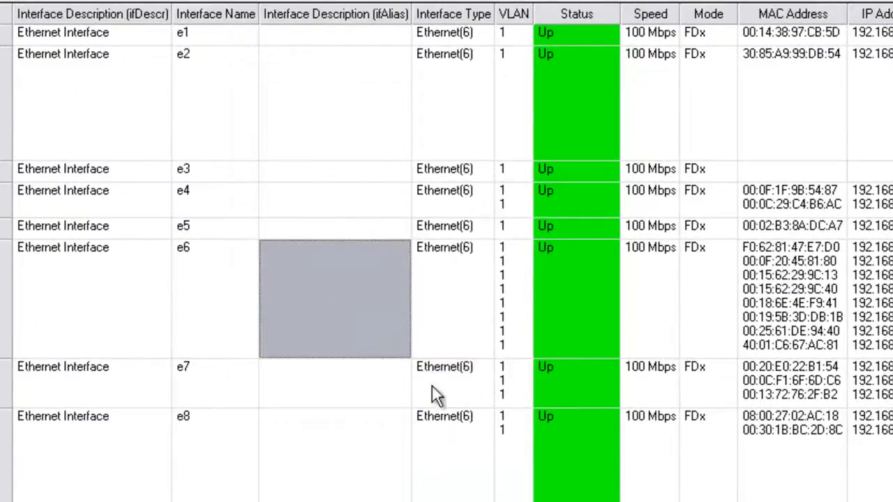
{"action": "mouse_move", "coordinate": [226, 188]}
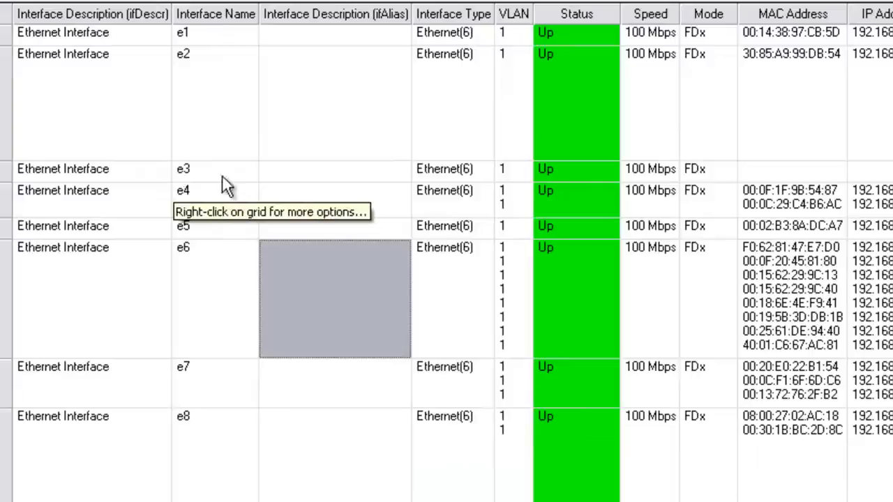
{"action": "mouse_move", "coordinate": [575, 90]}
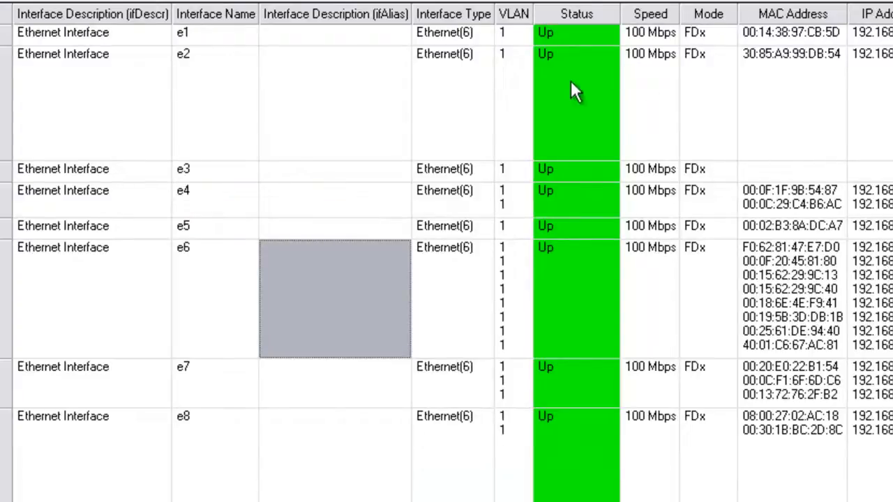
- Set all results grid cell backgrounds to white via the grid's context menu
{"action": "right_click", "coordinate": [63, 169]}
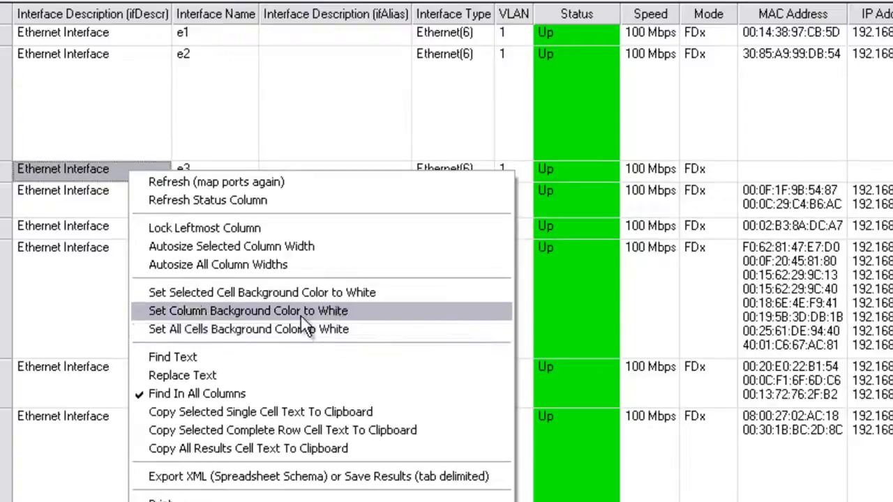
{"action": "mouse_move", "coordinate": [300, 329]}
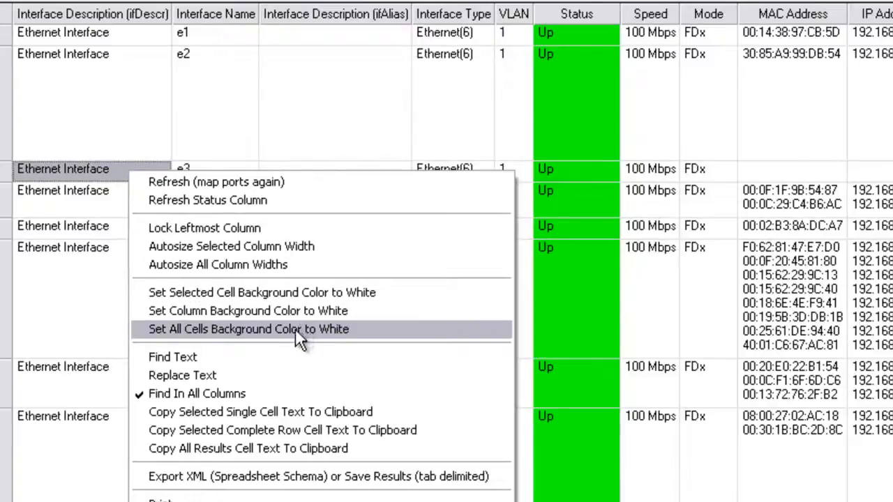
{"action": "left_click", "coordinate": [248, 329]}
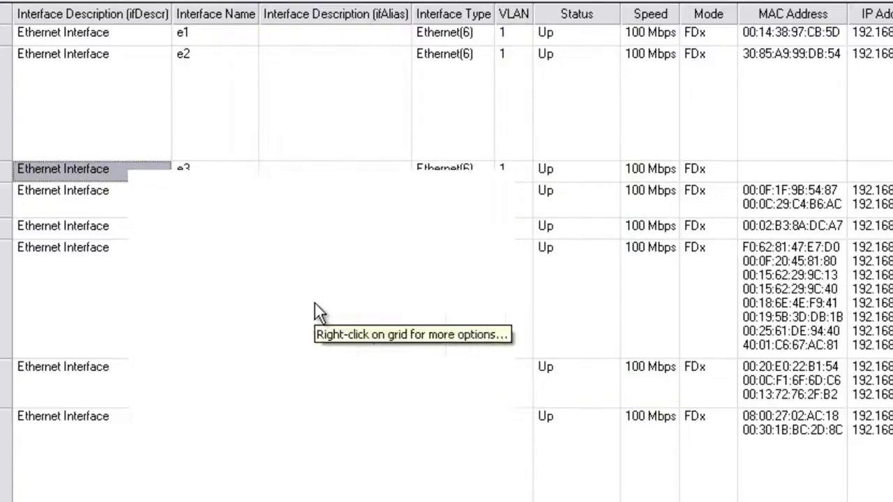
- Start an Export XML (Spreadsheet Schema) of the results from the File menu, showing Export Options
{"action": "right_click", "coordinate": [63, 248]}
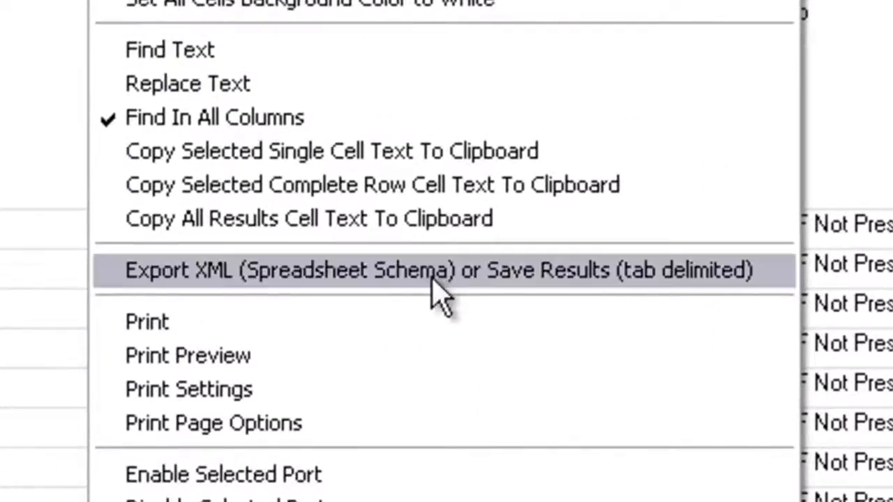
{"action": "left_click", "coordinate": [438, 270]}
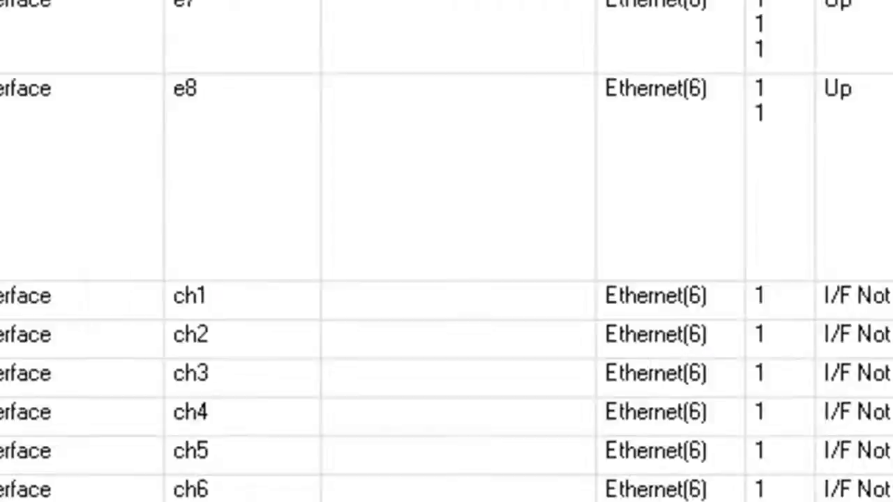
{"action": "left_click", "coordinate": [48, 50]}
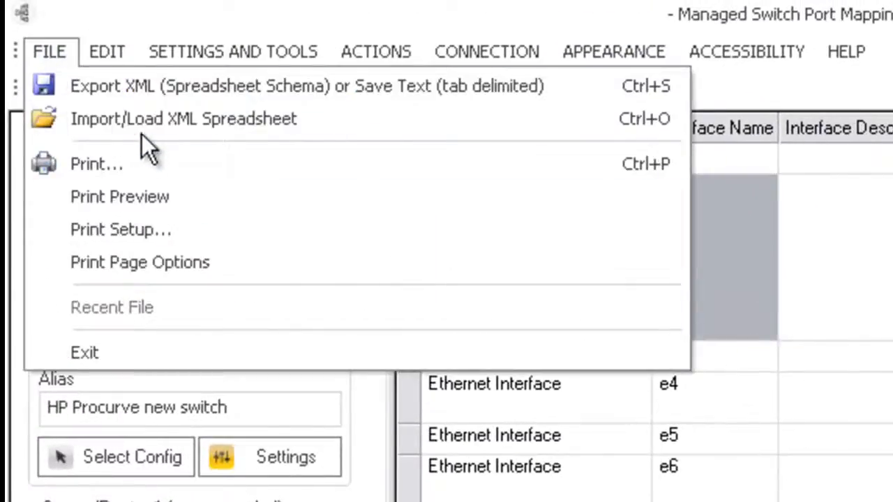
{"action": "mouse_move", "coordinate": [140, 98]}
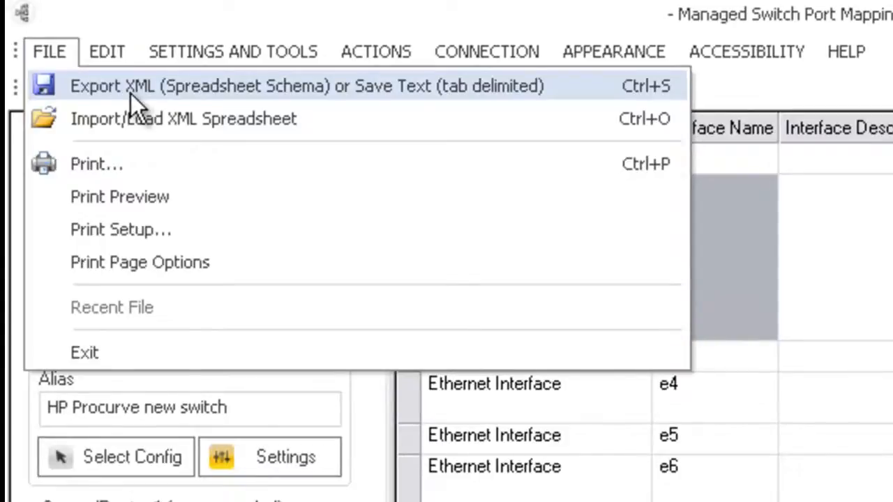
{"action": "mouse_move", "coordinate": [230, 119]}
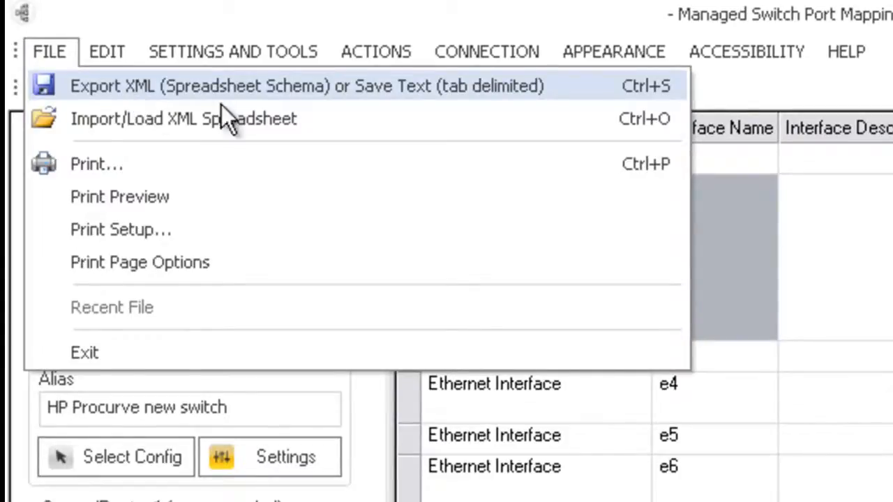
{"action": "mouse_move", "coordinate": [349, 119]}
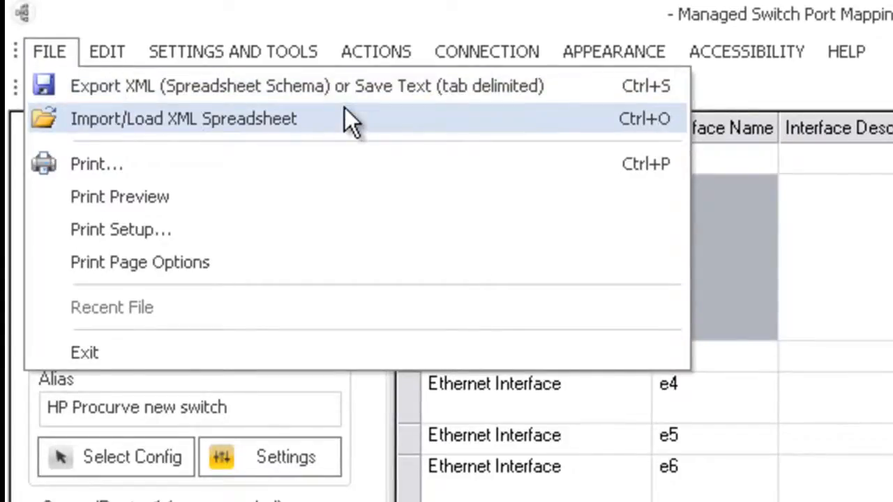
{"action": "left_click", "coordinate": [375, 50]}
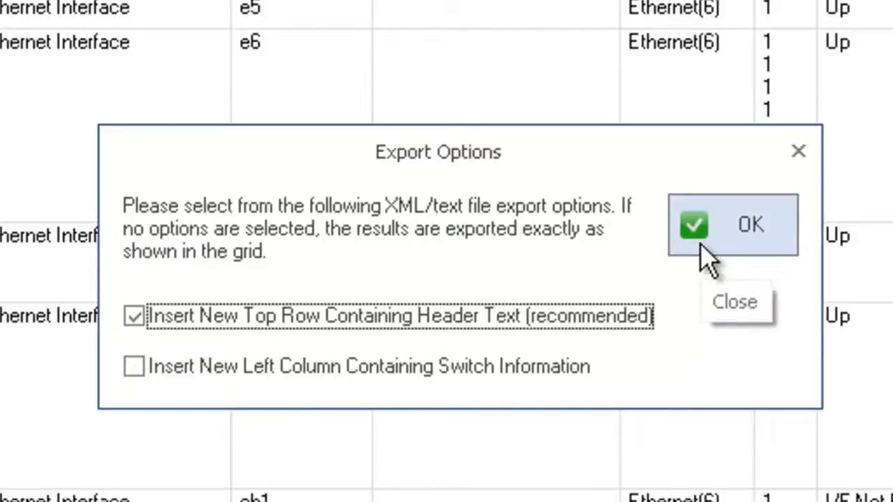
{"action": "left_click", "coordinate": [750, 223]}
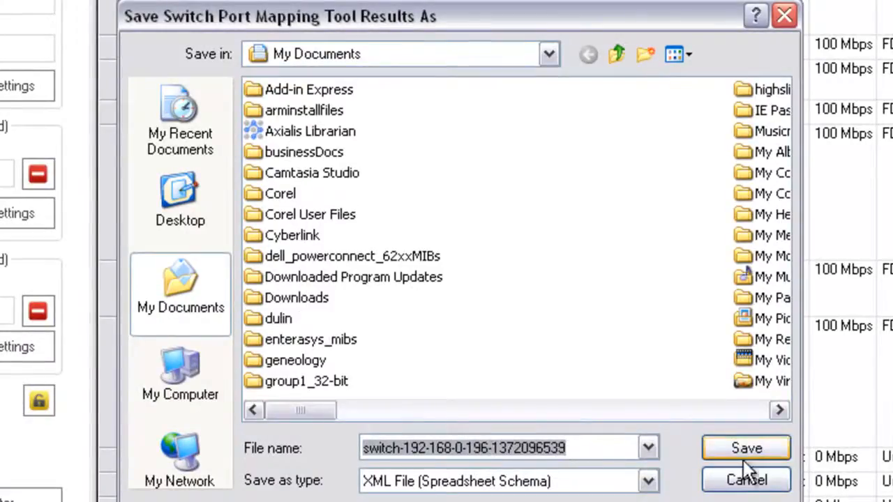
{"action": "left_click", "coordinate": [745, 448]}
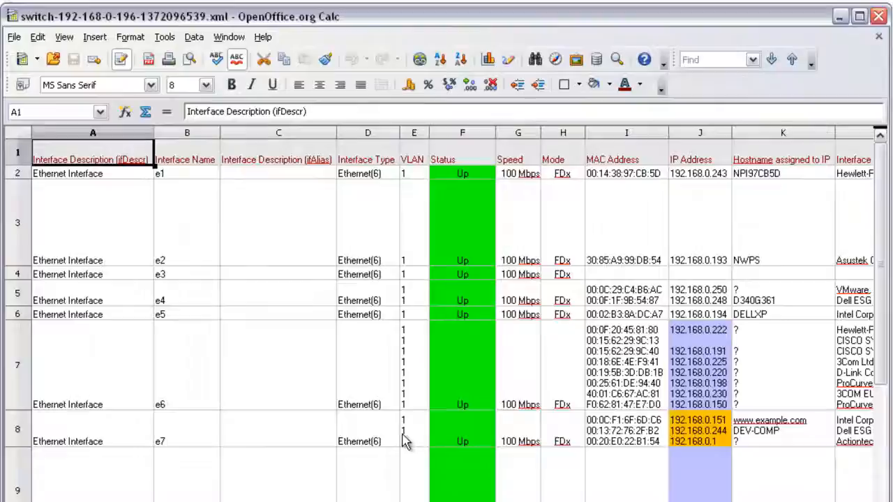
{"action": "mouse_move", "coordinate": [382, 301]}
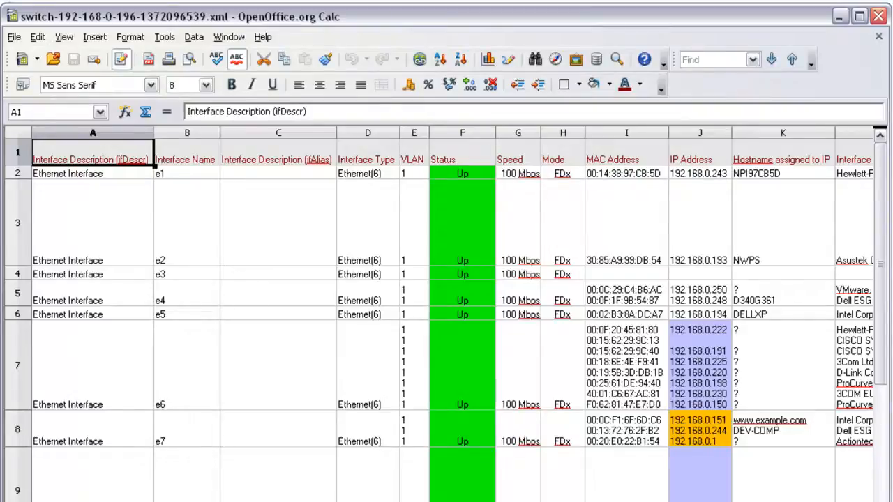
- Inspect the exported port map's status, MAC and IP address columns in OpenOffice.org Calc
{"action": "scroll", "scroll_direction": "right", "scroll_amount": 3}
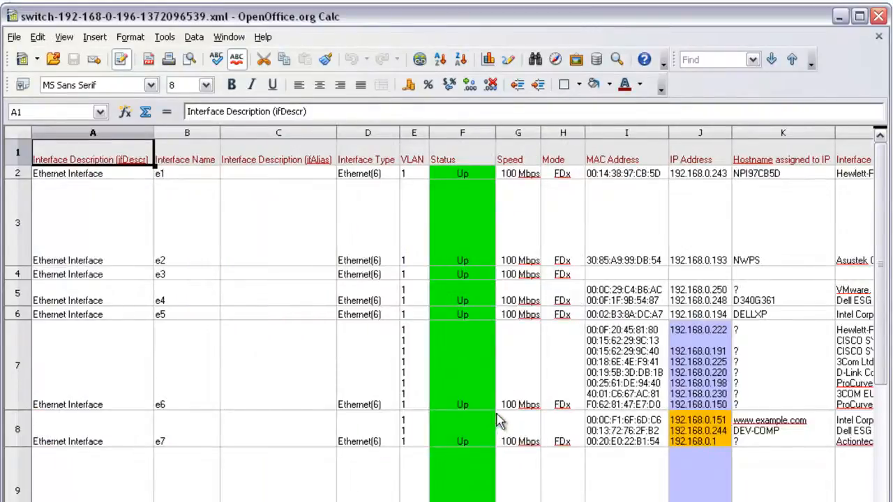
{"action": "left_click", "coordinate": [463, 365]}
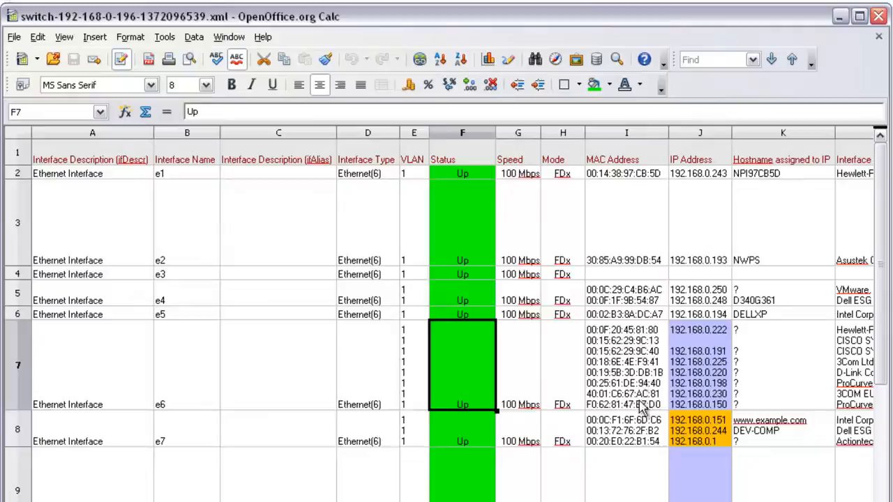
{"action": "mouse_move", "coordinate": [580, 192]}
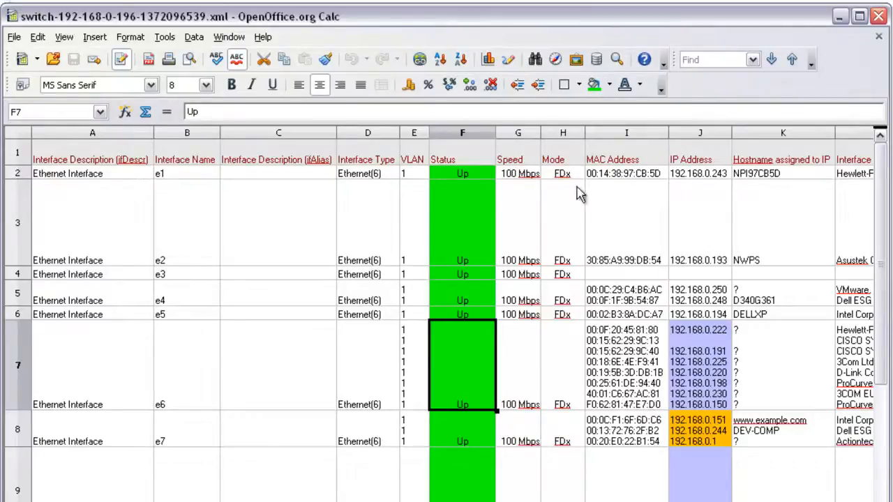
{"action": "mouse_move", "coordinate": [650, 373]}
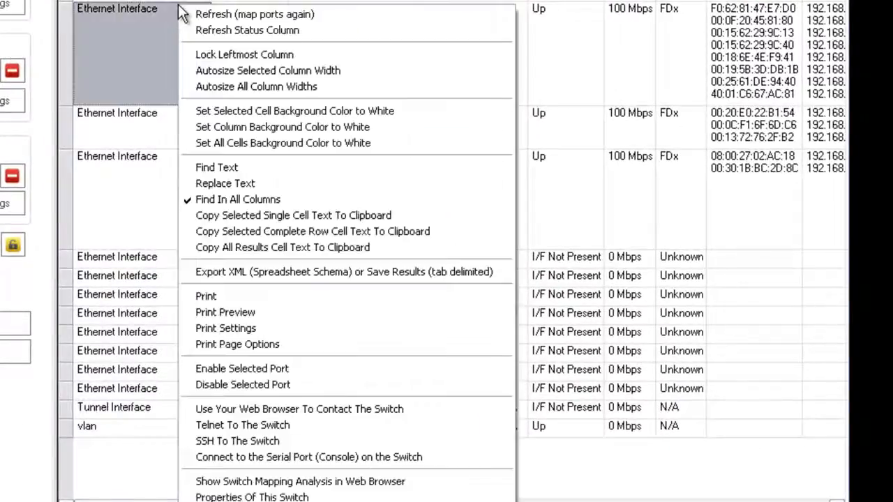
{"action": "mouse_move", "coordinate": [271, 181]}
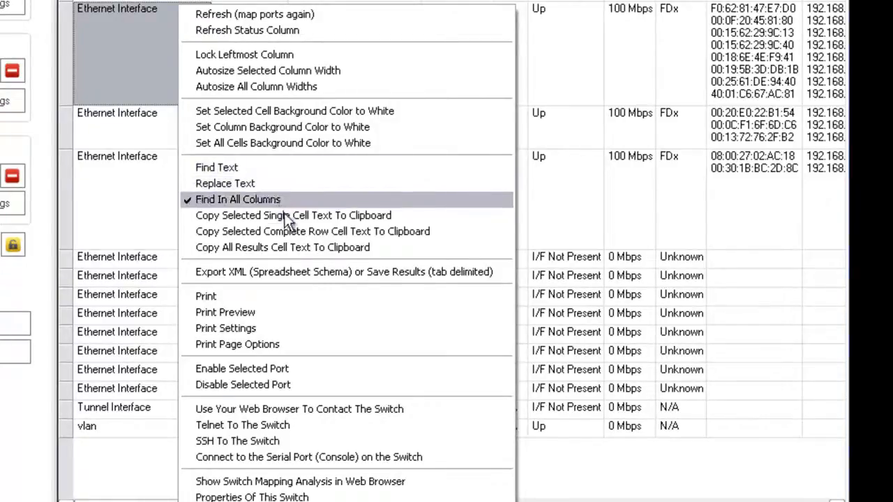
{"action": "mouse_move", "coordinate": [328, 296]}
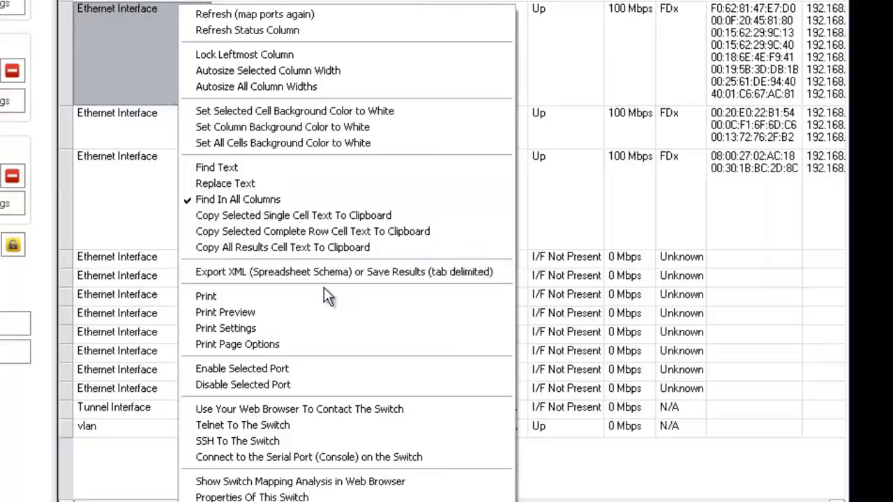
{"action": "mouse_move", "coordinate": [324, 347]}
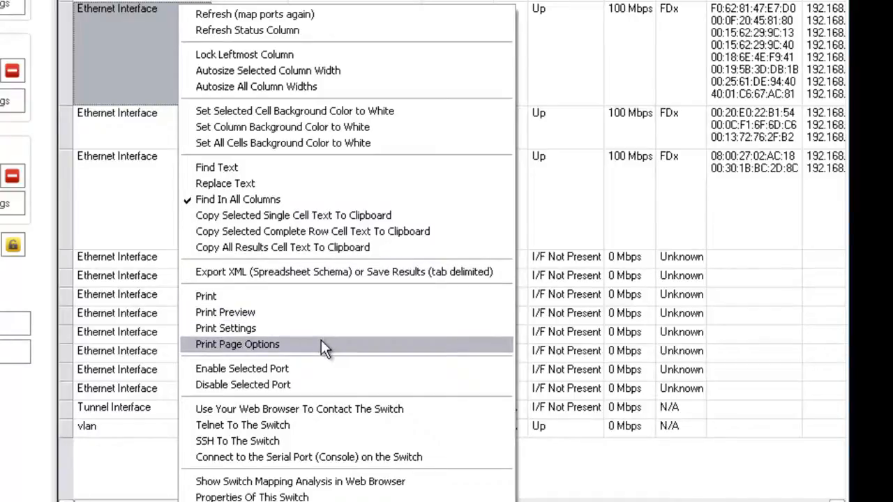
{"action": "mouse_move", "coordinate": [154, 78]}
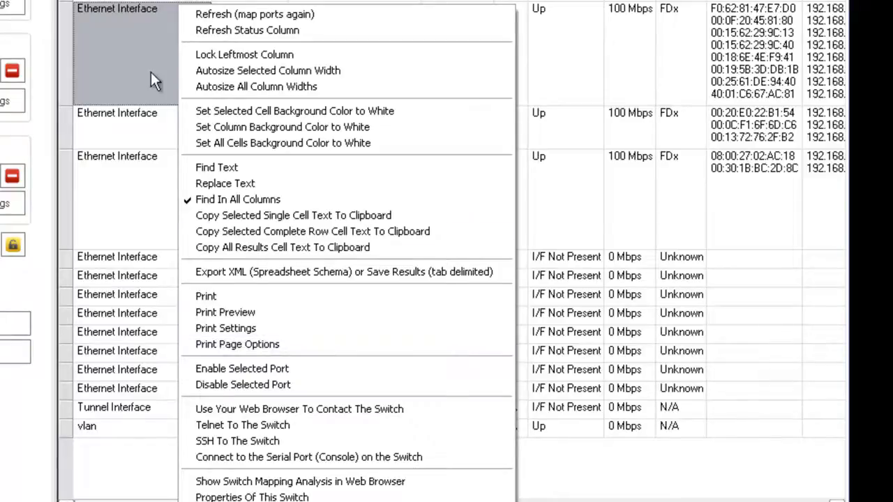
- Show the Switch System Properties report for this switch from the grid's context menu
{"action": "left_click", "coordinate": [251, 496]}
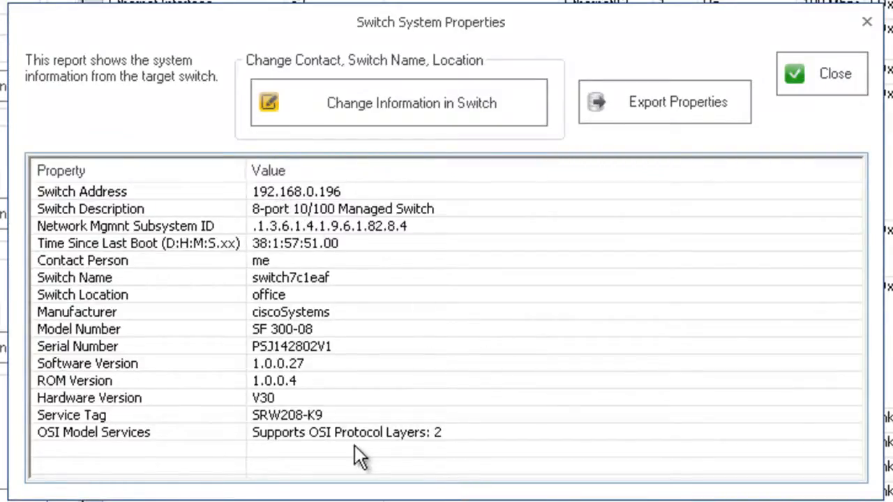
{"action": "mouse_move", "coordinate": [304, 258]}
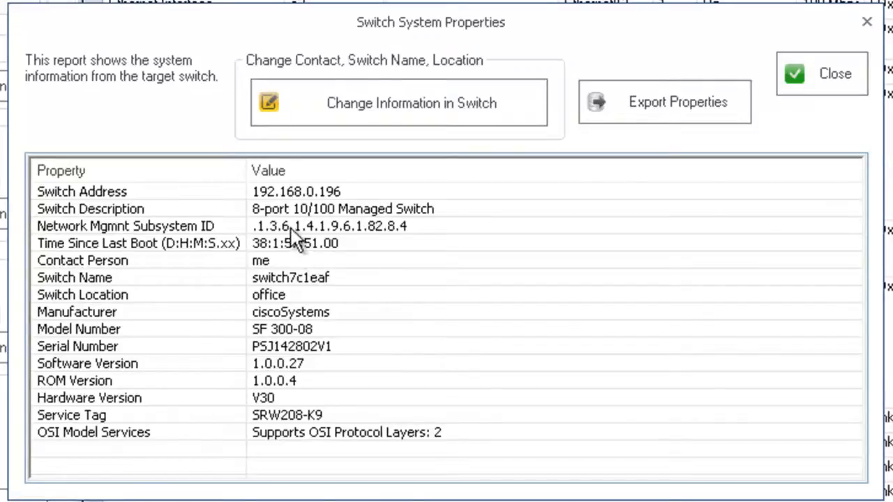
{"action": "mouse_move", "coordinate": [760, 310]}
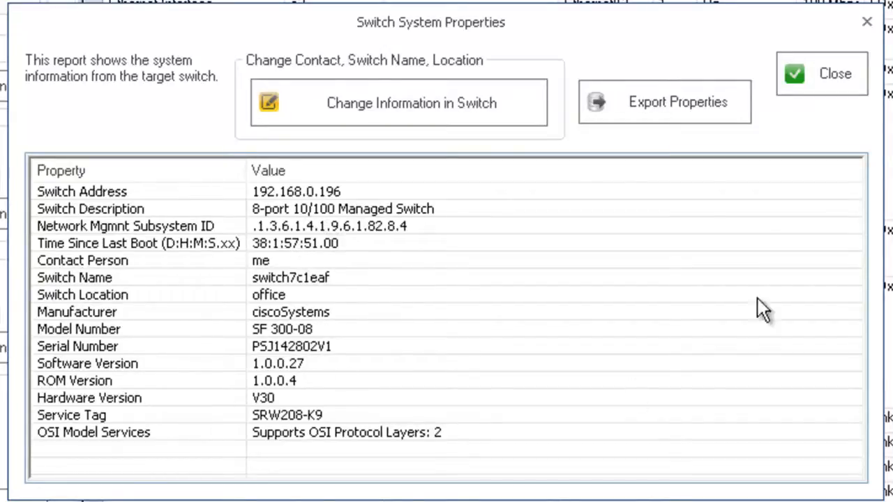
- Close the system properties report and show the switch mapping analysis in the web browser
{"action": "left_click", "coordinate": [820, 73]}
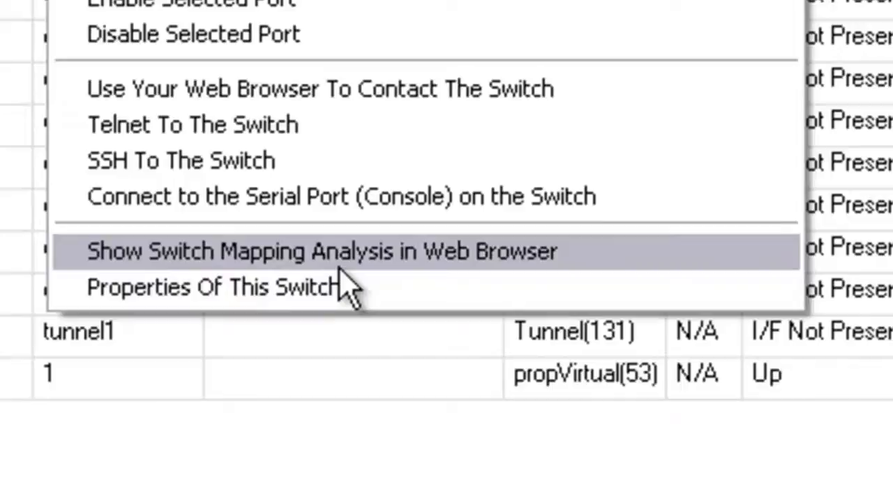
{"action": "left_click", "coordinate": [320, 251]}
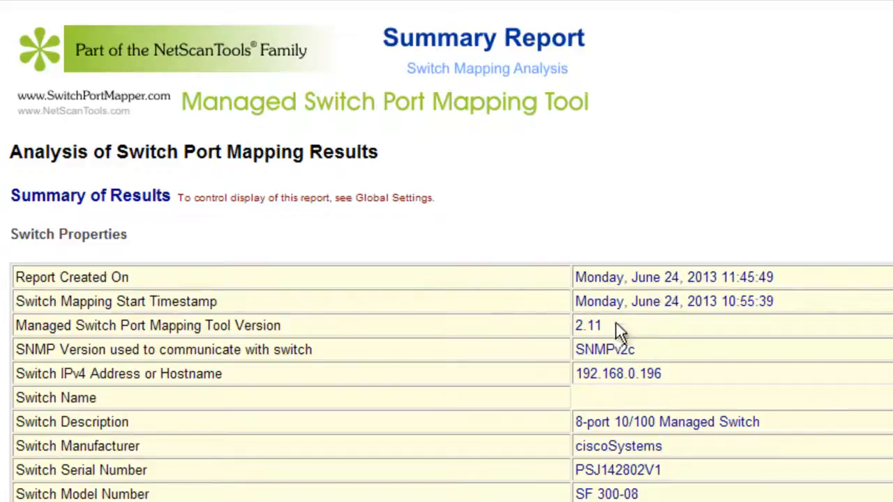
- Scroll the Summary Report to read Switch Properties and Switch Interface Analysis counts
{"action": "scroll", "scroll_direction": "down", "scroll_amount": 3}
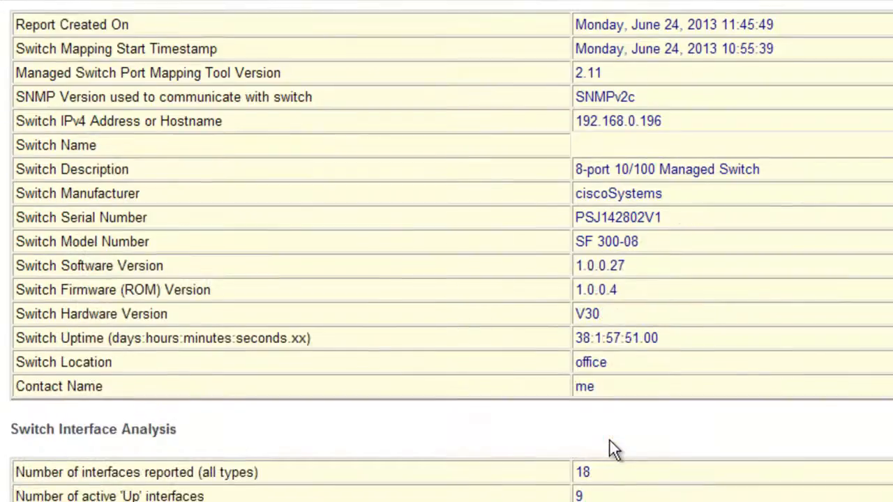
{"action": "scroll", "scroll_direction": "down", "scroll_amount": 3}
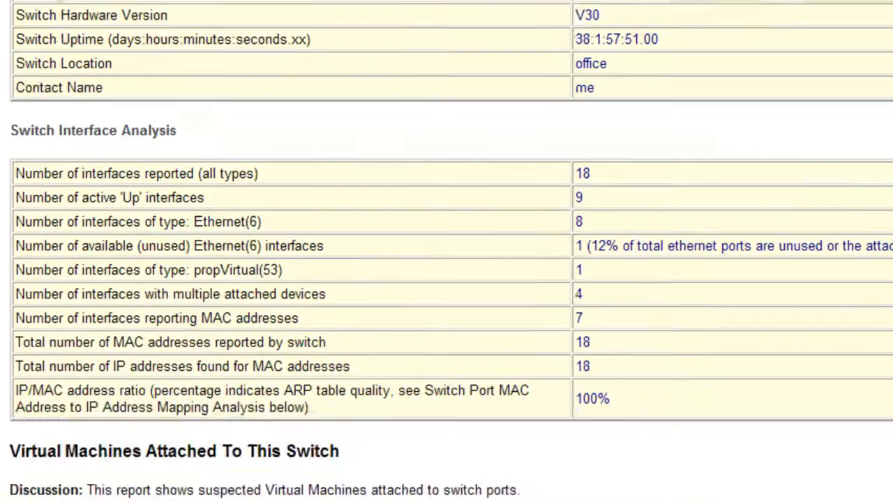
{"action": "scroll", "scroll_direction": "up", "scroll_amount": 3}
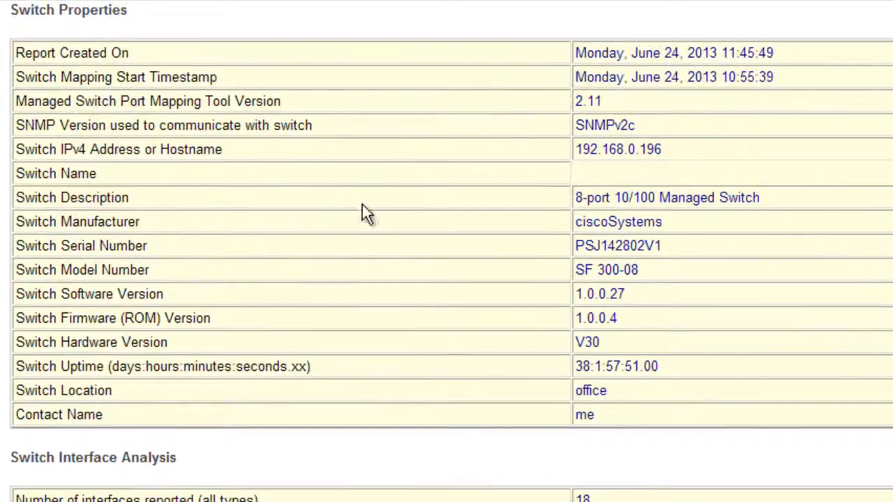
{"action": "scroll", "scroll_direction": "down", "scroll_amount": 3}
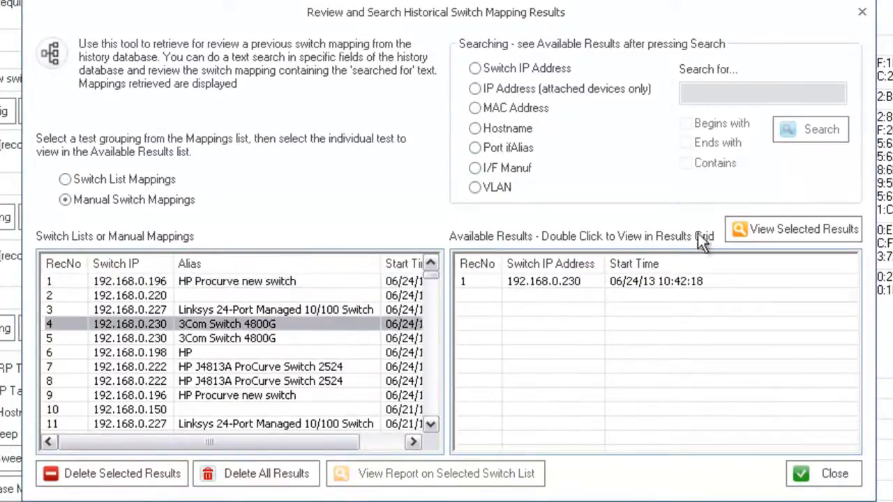
- Close the historical mapping results review, returning to the port mapping grid for 192.168.0.196
{"action": "left_click", "coordinate": [823, 474]}
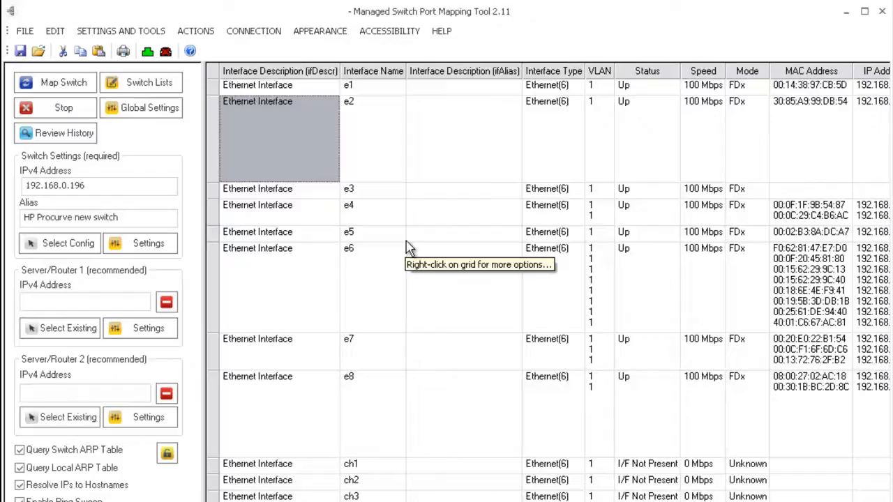
{"action": "mouse_move", "coordinate": [410, 268]}
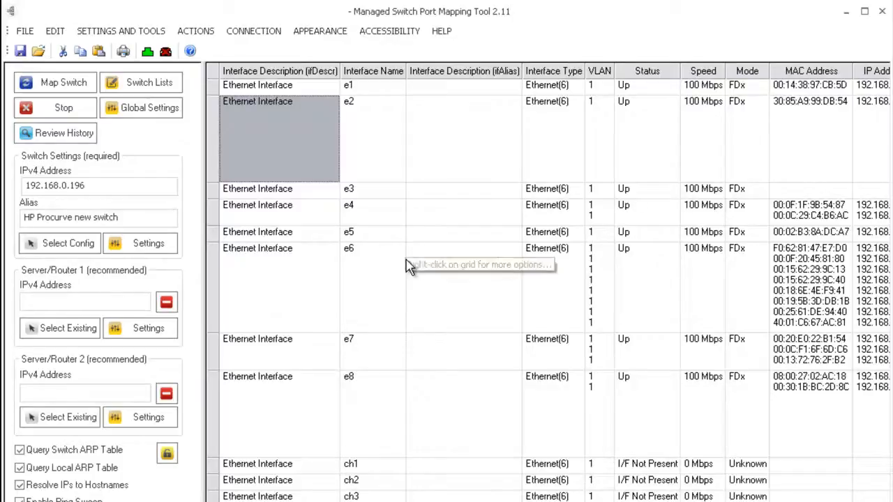